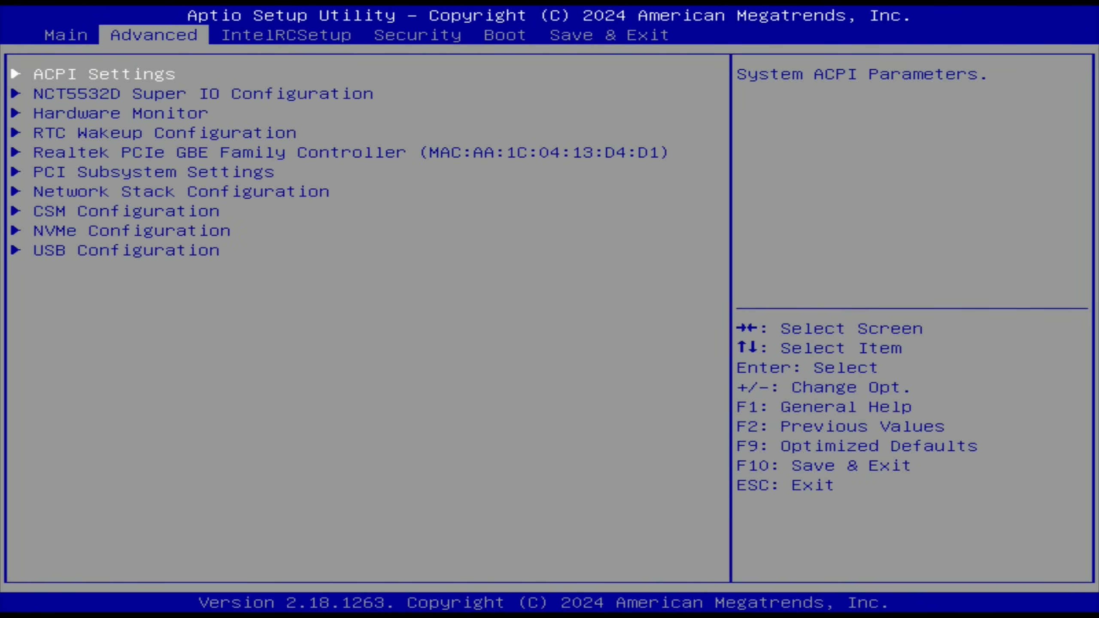
# Step: In Smart Fan Mode Configuration, set Cpu Smart FanIV T1 Temp to 20 and begin editing T2 Temp
pyautogui.press('Down')
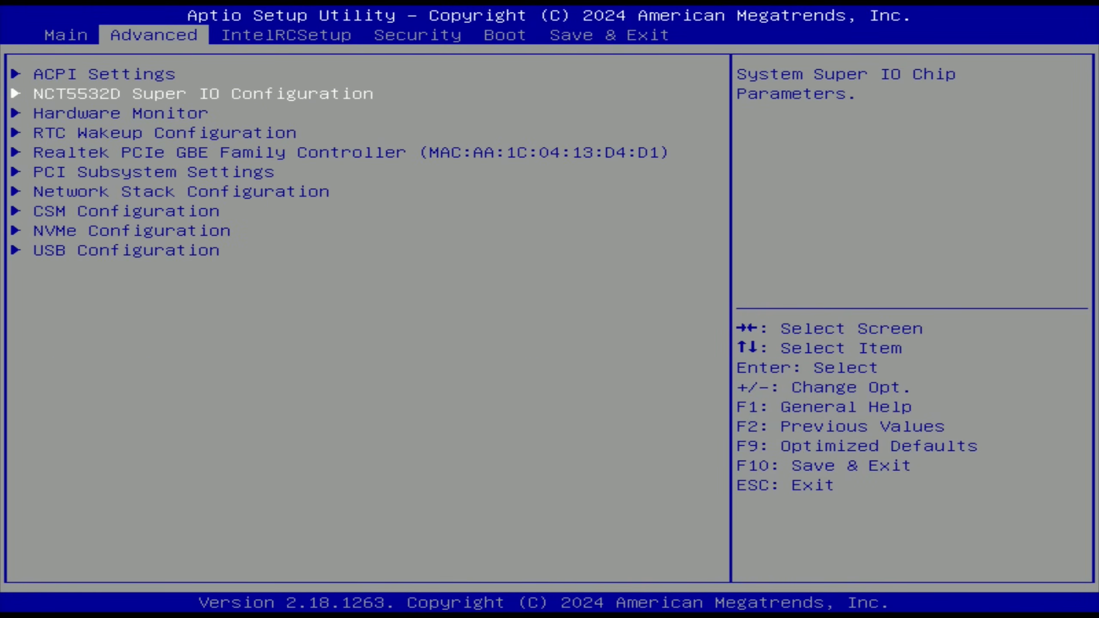
pyautogui.click(128, 113)
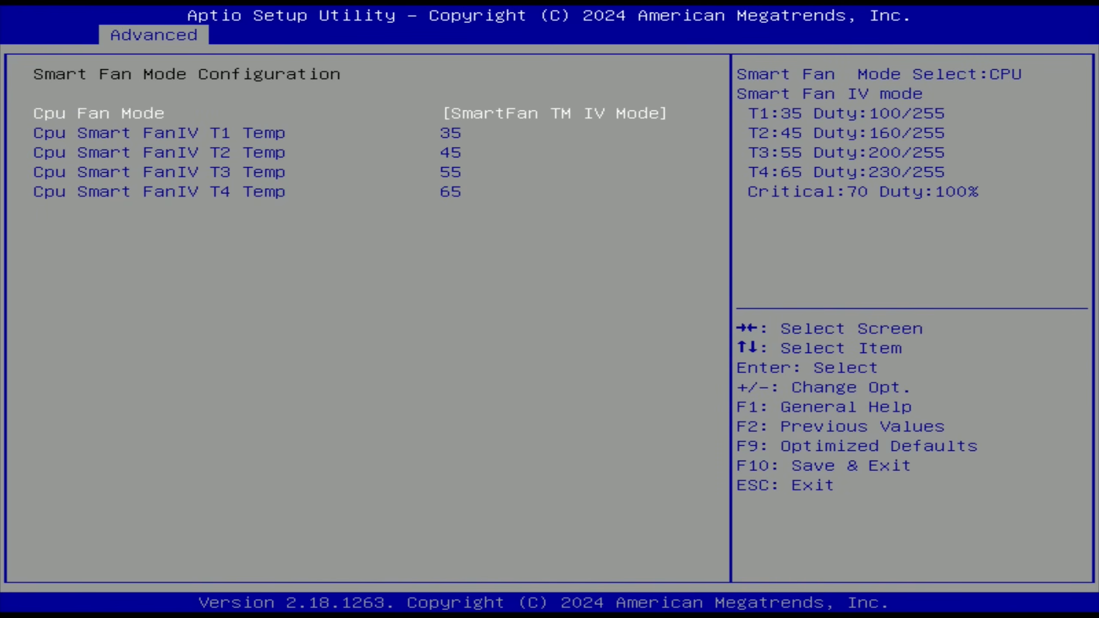
pyautogui.press('Down')
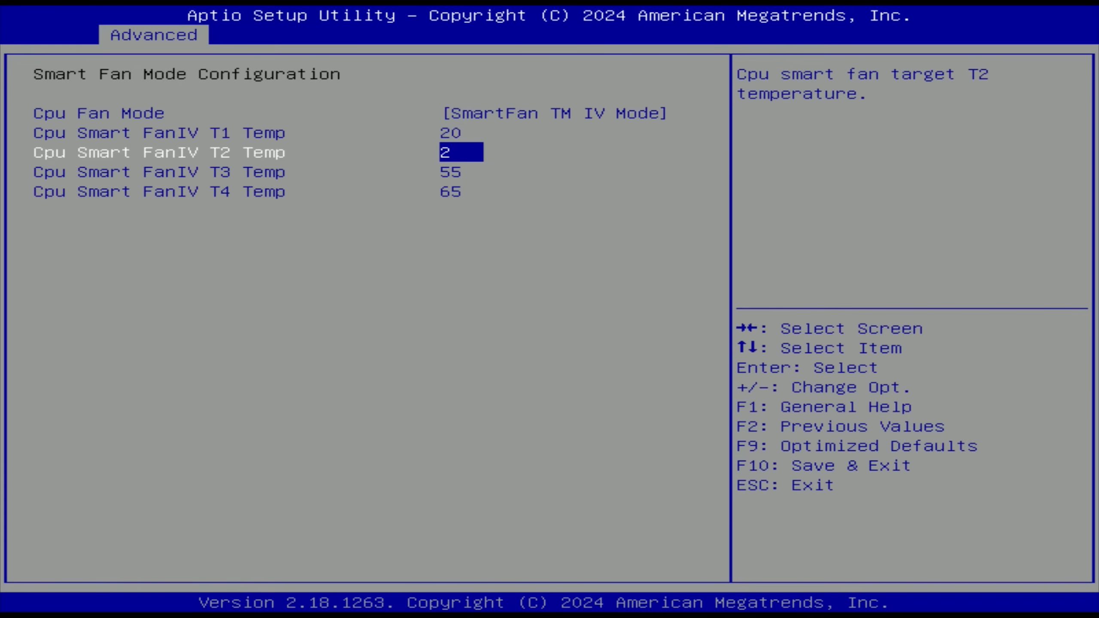
pyautogui.press('Down')
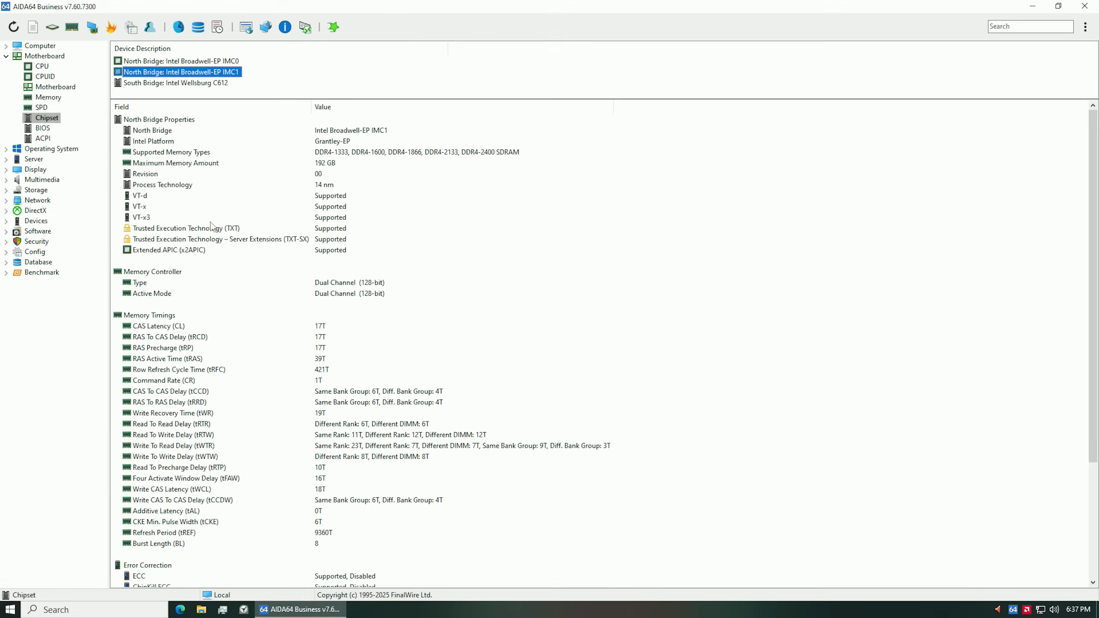
pyautogui.moveTo(295, 228)
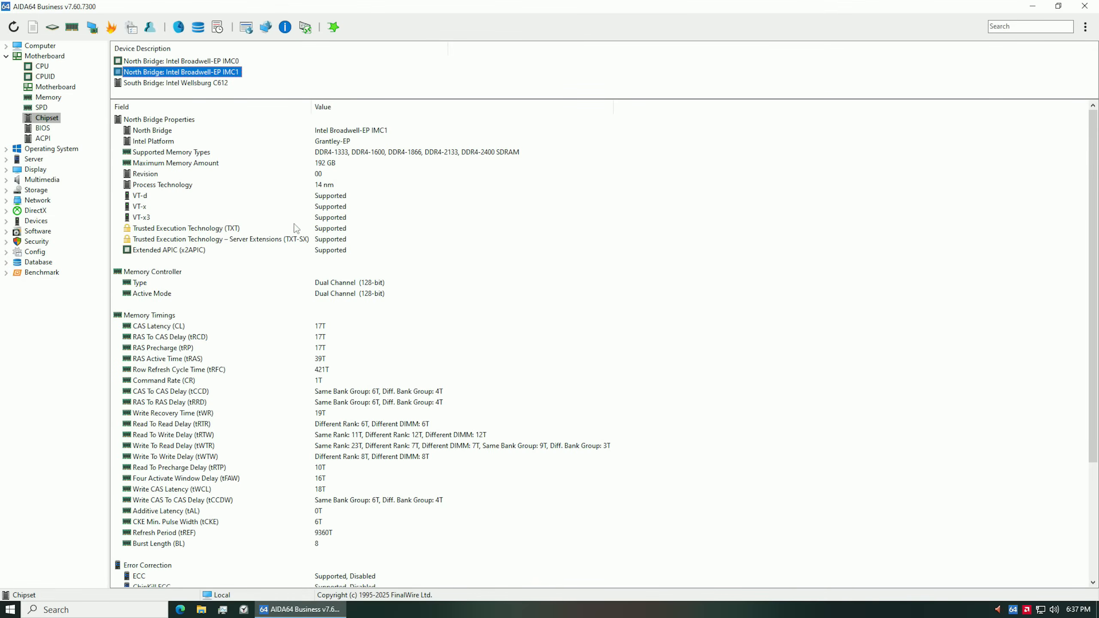
# Step: Scroll the Chipset properties to ECC and show the North Bridge IMC0 device details
pyautogui.scroll(-3)
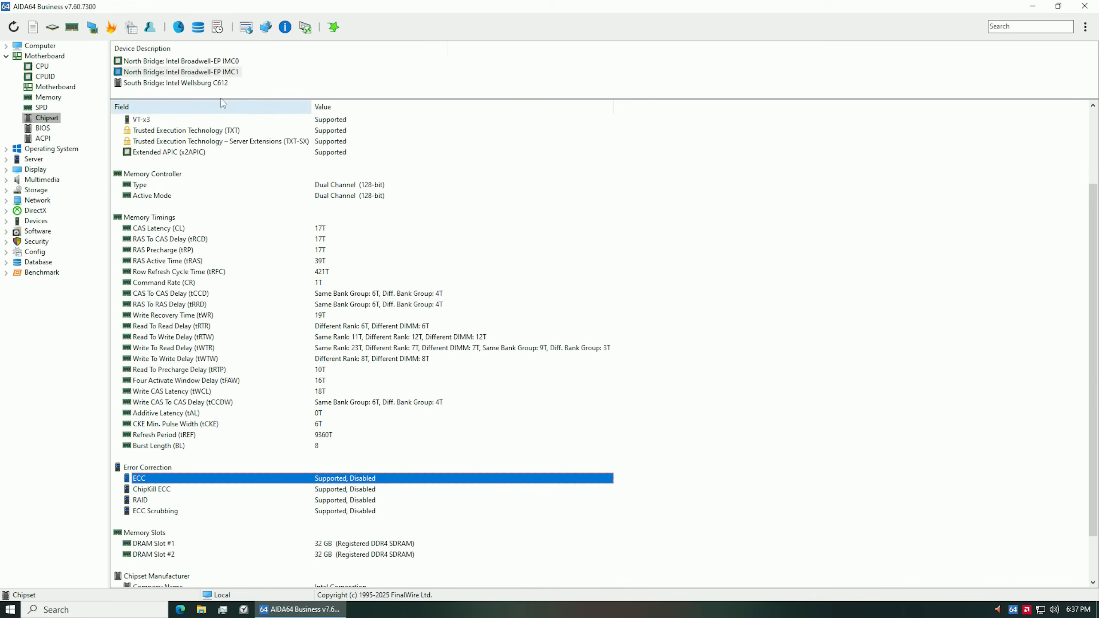
pyautogui.click(181, 61)
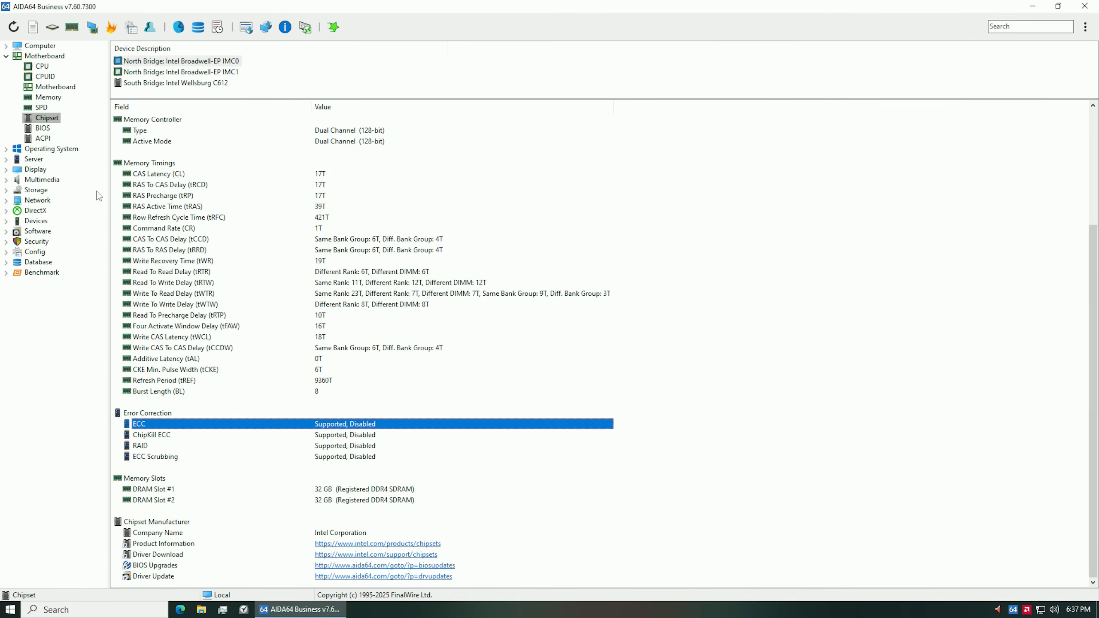
pyautogui.click(41, 107)
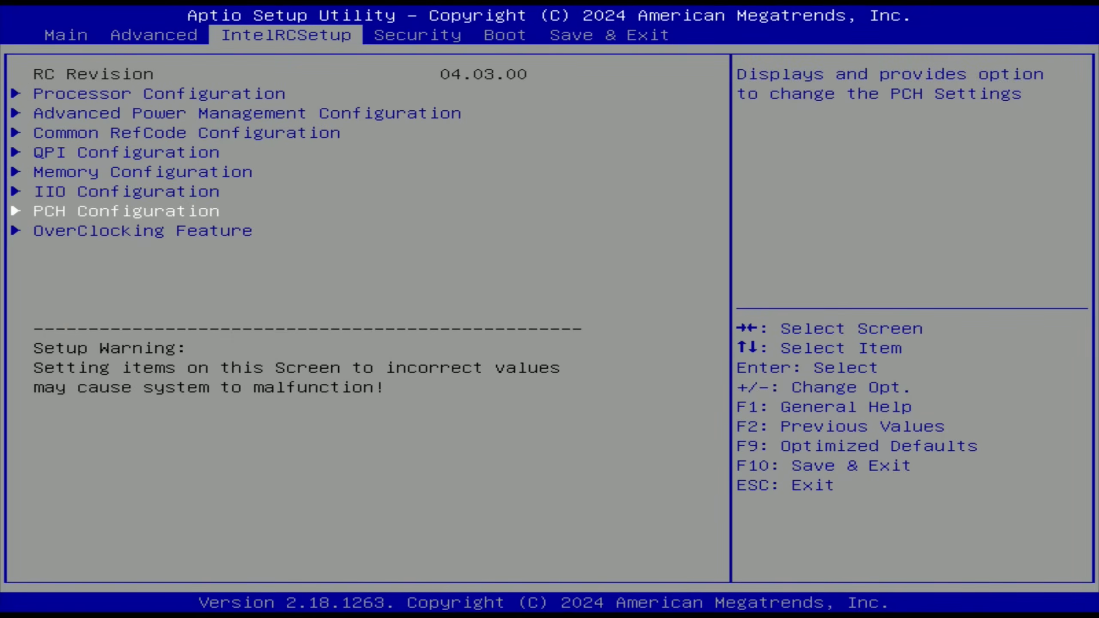
# Step: Enter OverClocking Feature on the IntelRCSetup tab, showing Core Max OC Ratio 0 and voltage options
pyautogui.press('enter')
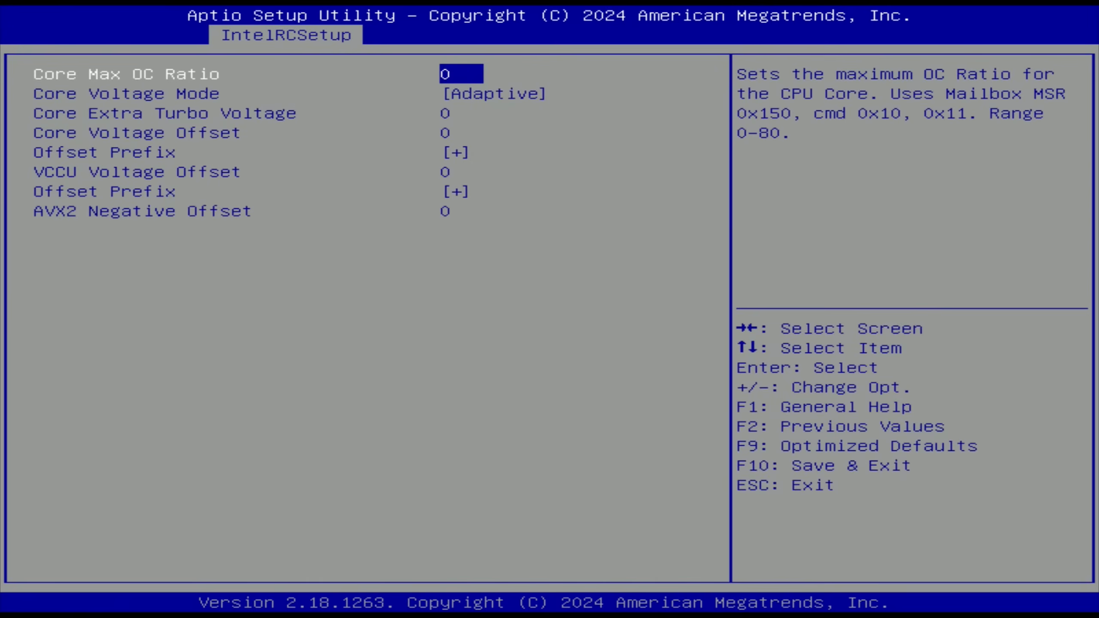
pyautogui.press('Right')
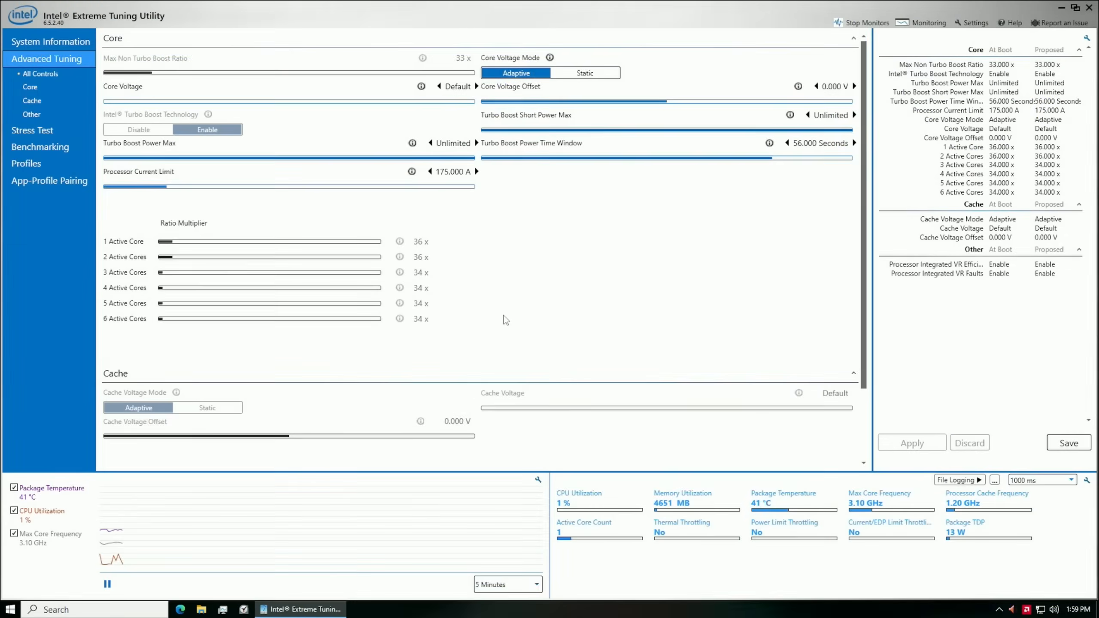
pyautogui.moveTo(562, 232)
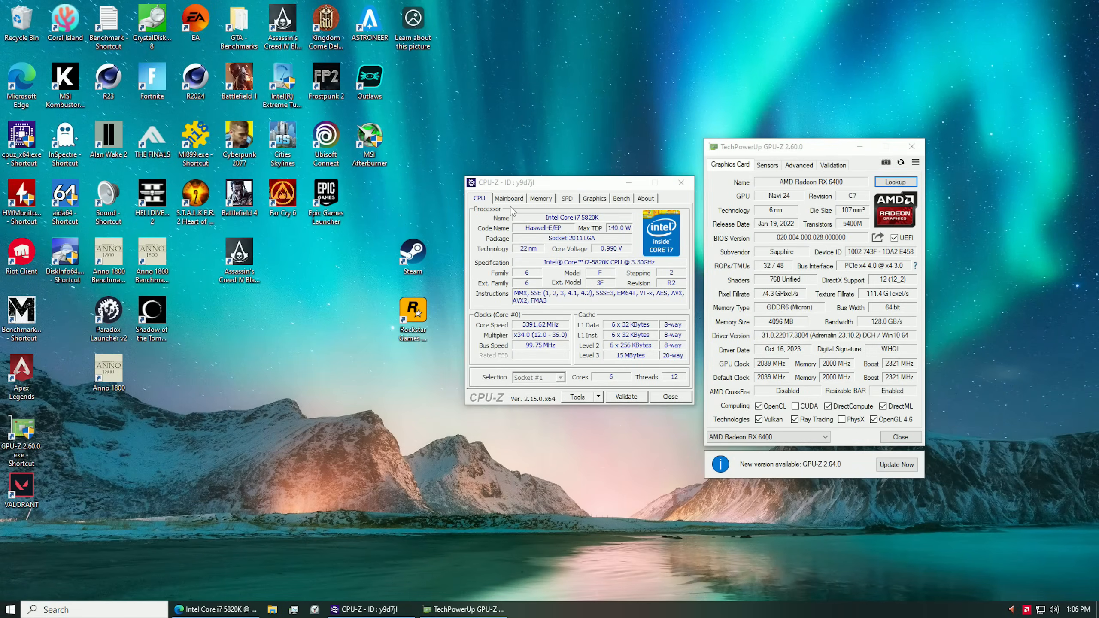
# Step: Check CPU-Z Graphics and CPU pages, then GPU-Z Advanced showing PCIe Resizable BAR enabled
pyautogui.click(595, 199)
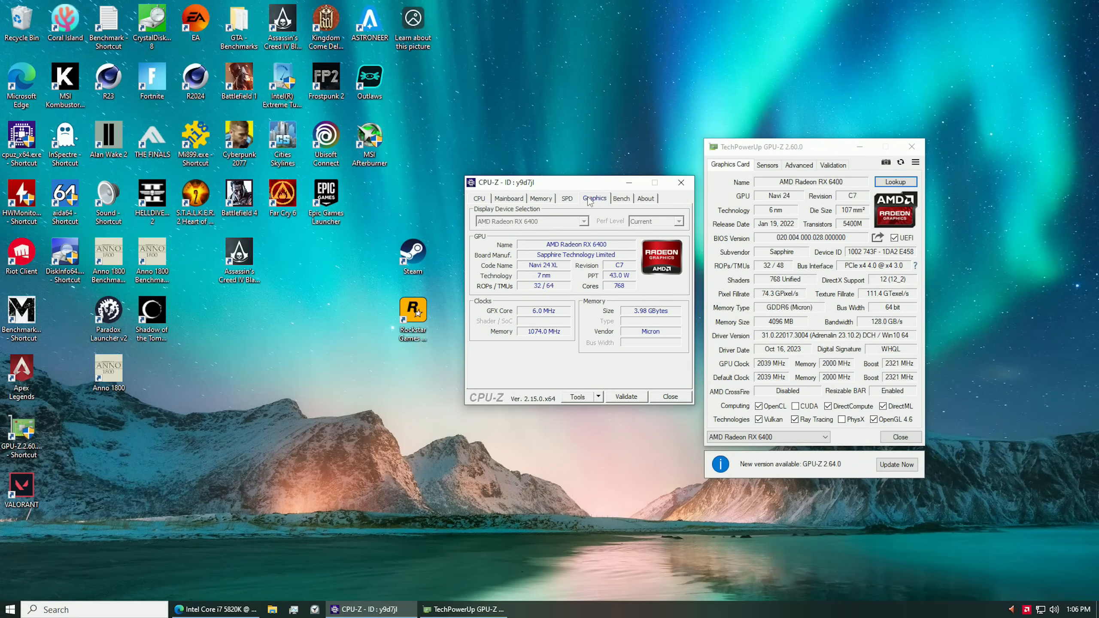
pyautogui.click(644, 199)
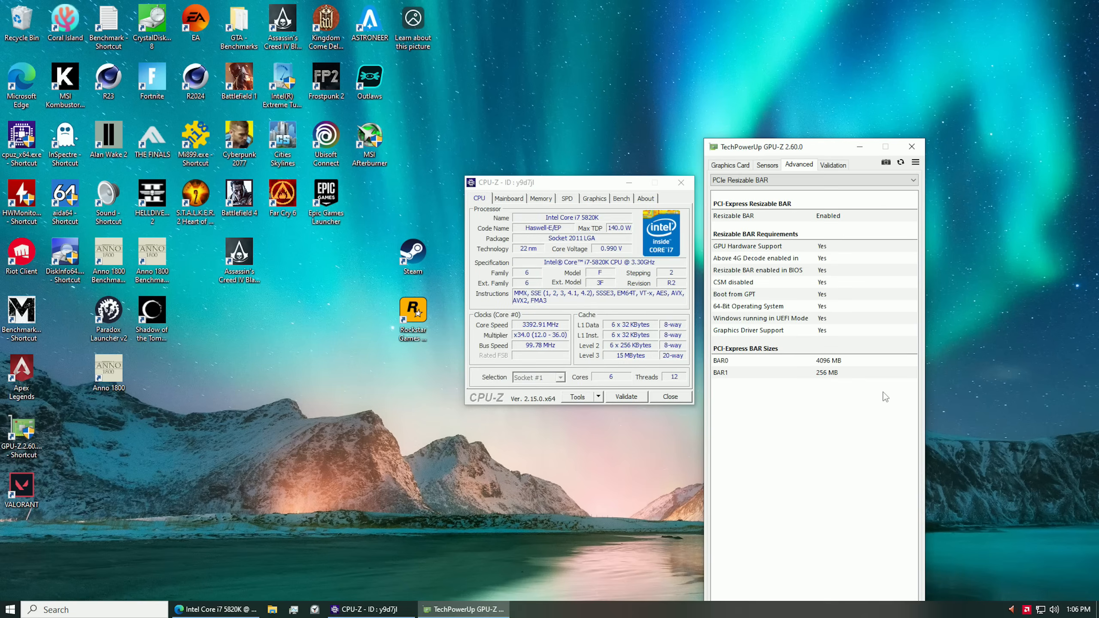
pyautogui.click(729, 164)
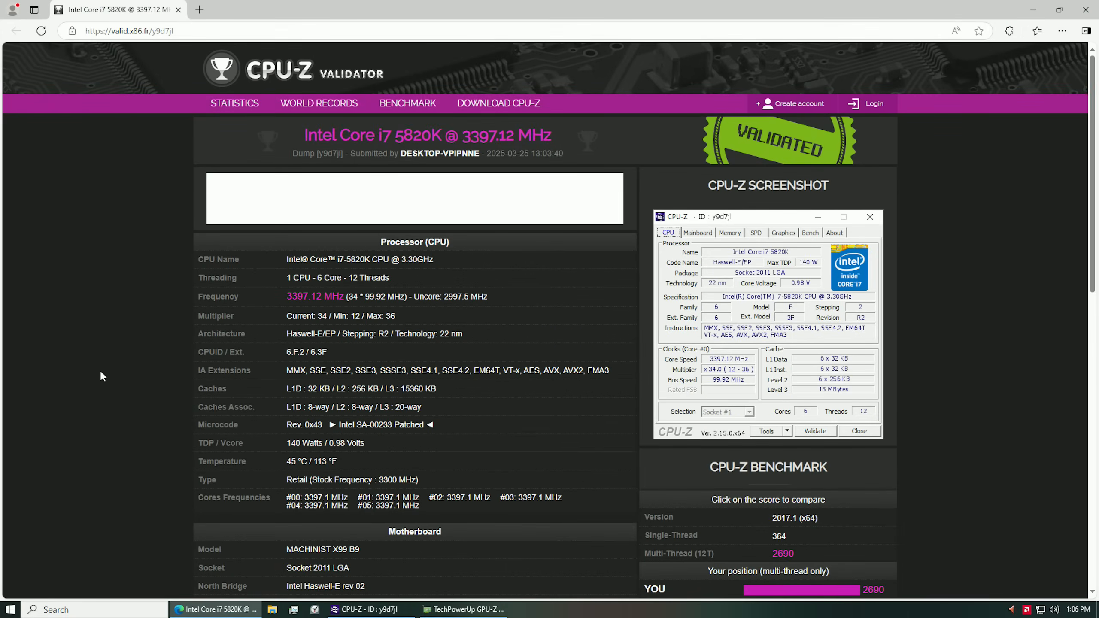
# Step: Scroll the validation page through the Motherboard, Memory, Graphics Card and Storage sections
pyautogui.scroll(-3)
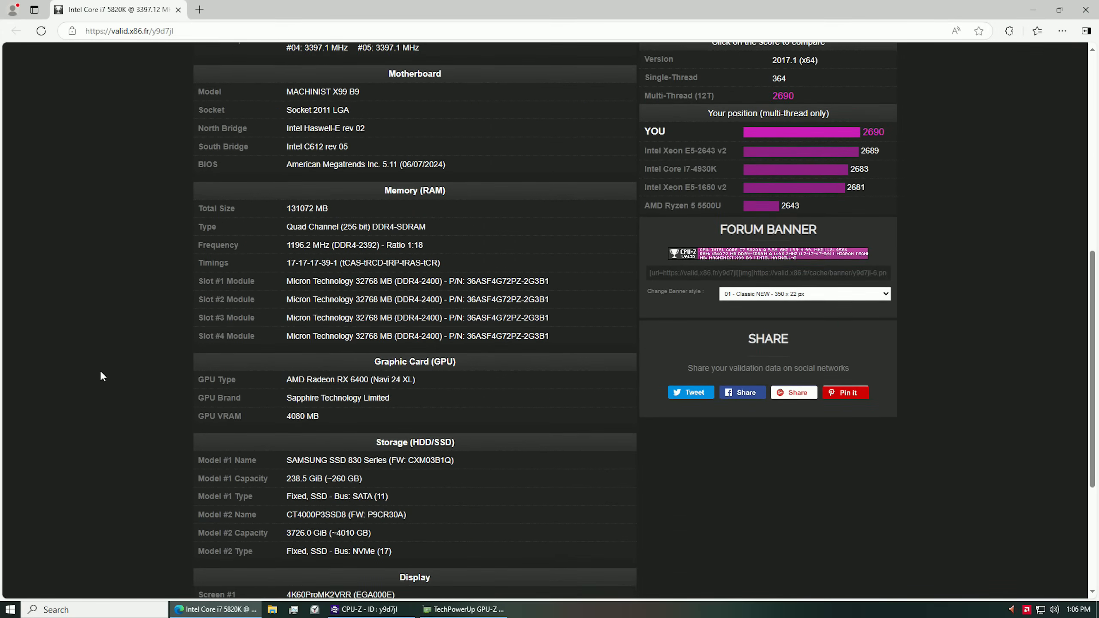
pyautogui.scroll(3)
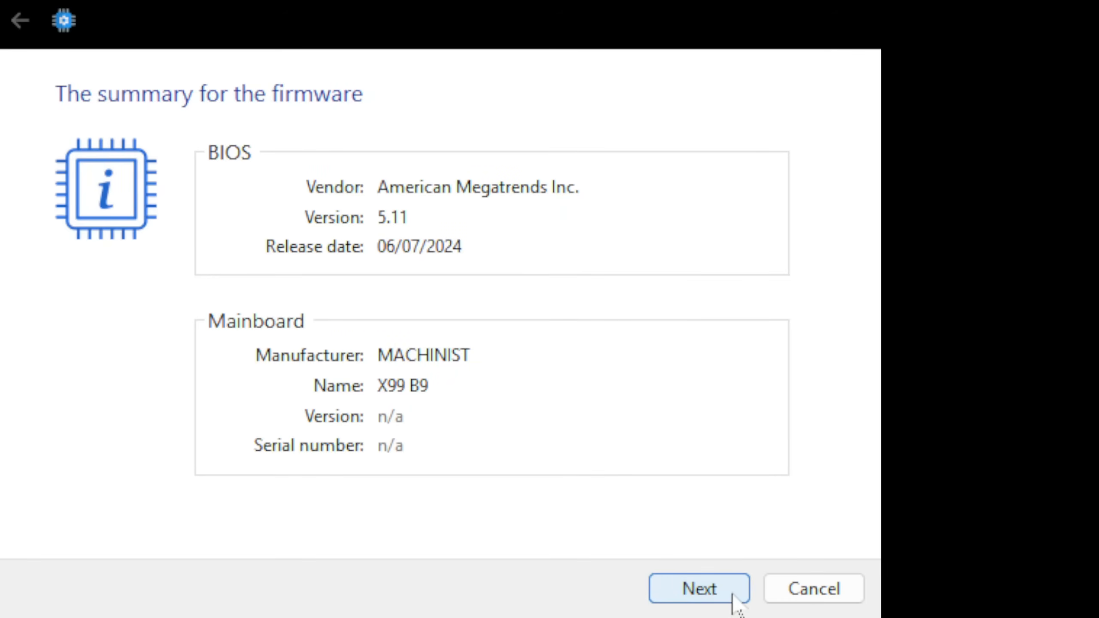
# Step: Step through the updater keeping overclocking, skipping the ReBar driver and LED control, to the save location
pyautogui.click(698, 588)
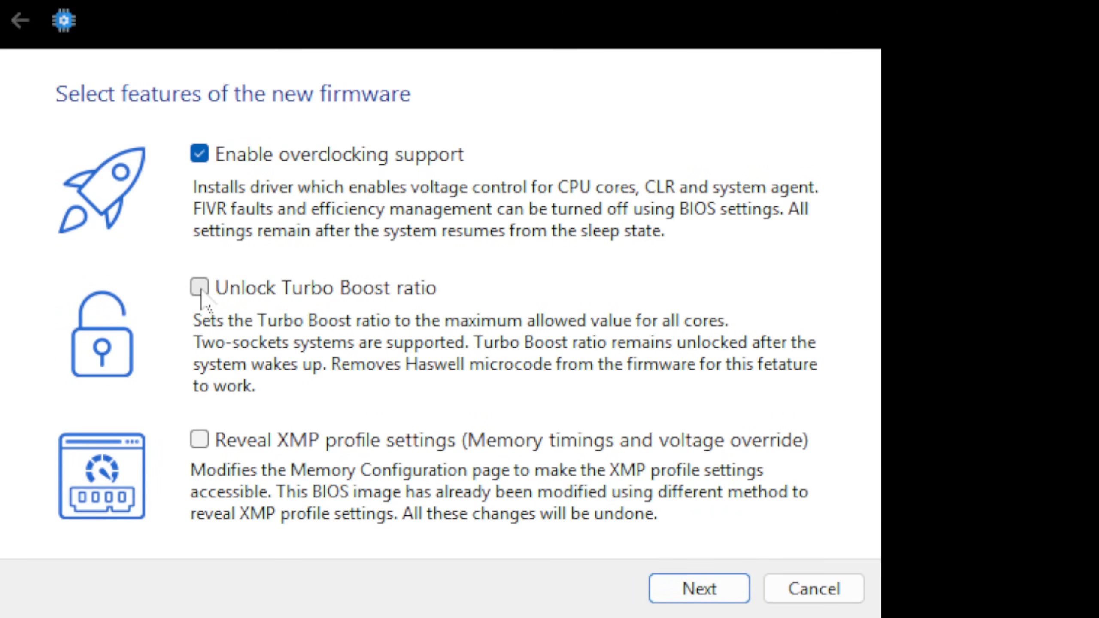
pyautogui.click(699, 588)
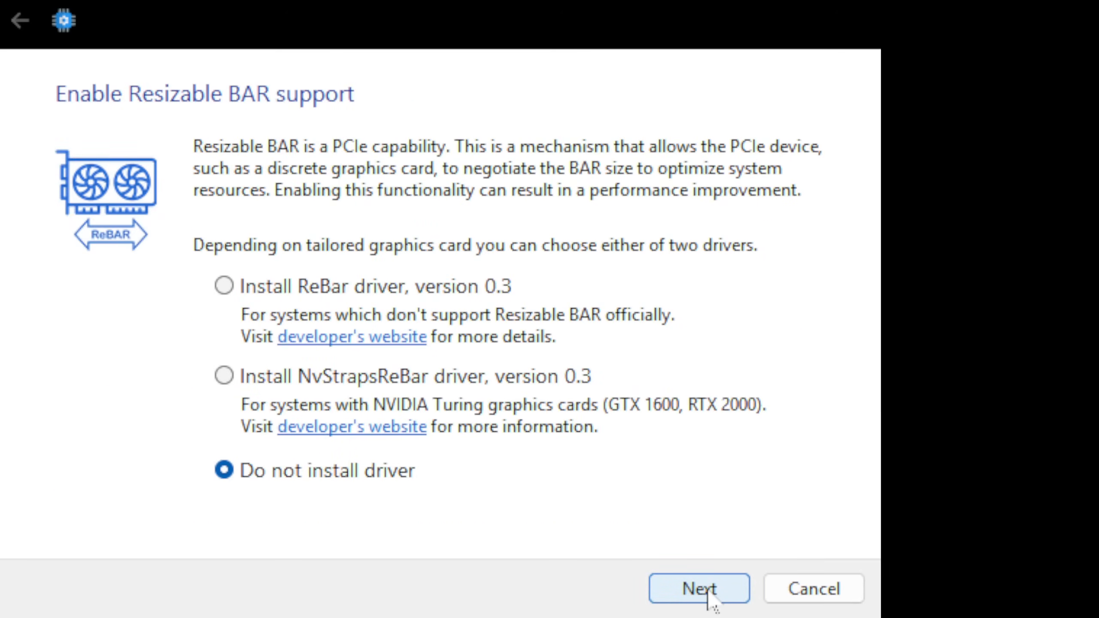
pyautogui.click(699, 589)
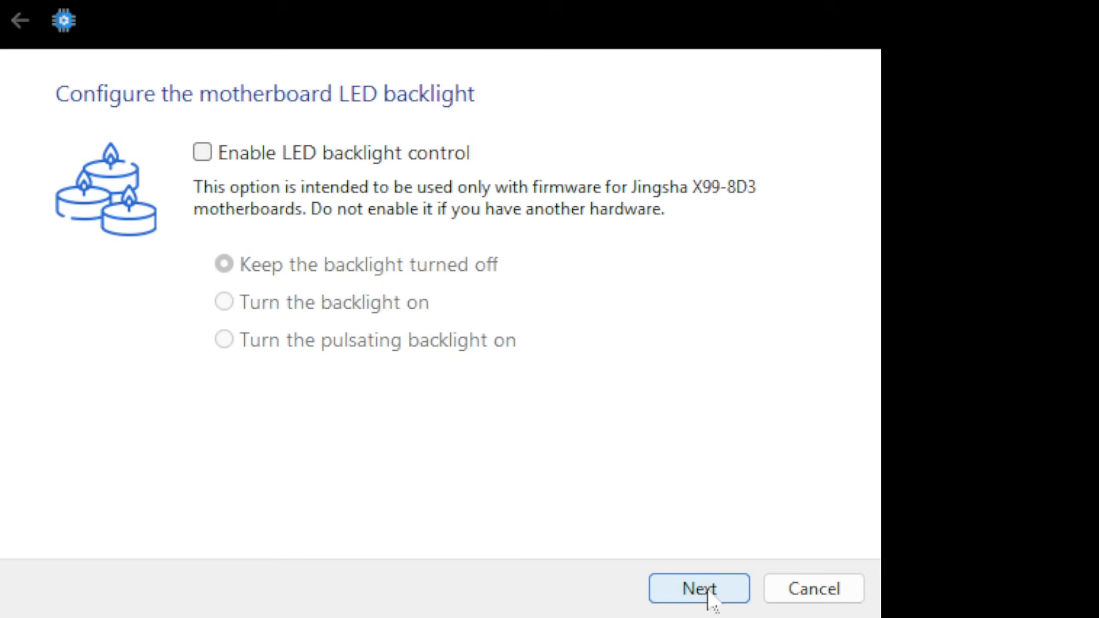
pyautogui.click(699, 588)
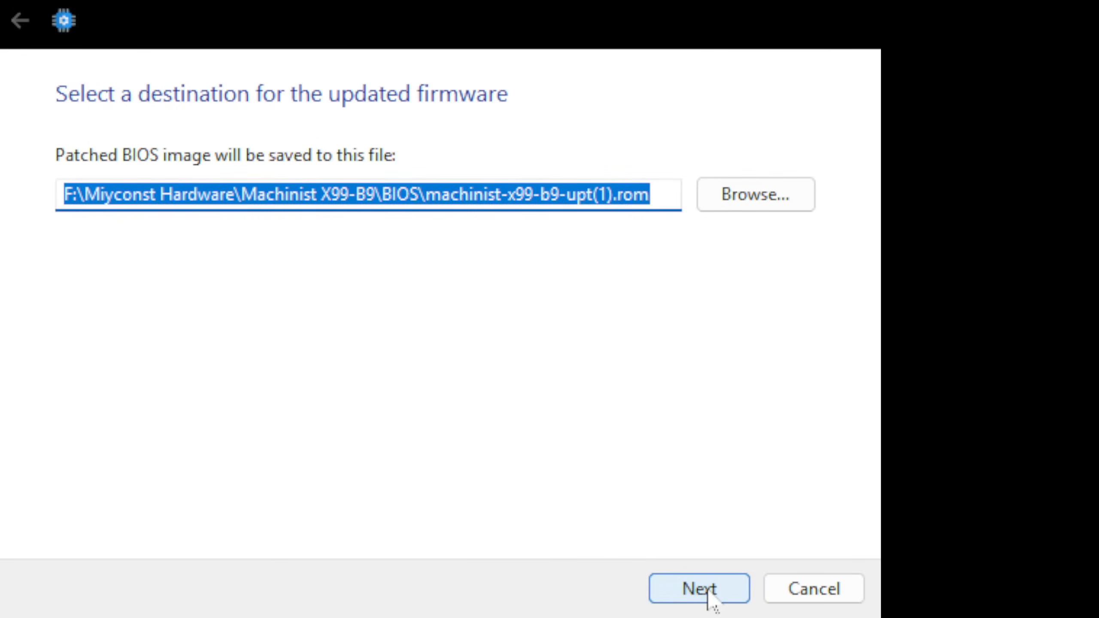
pyautogui.click(699, 589)
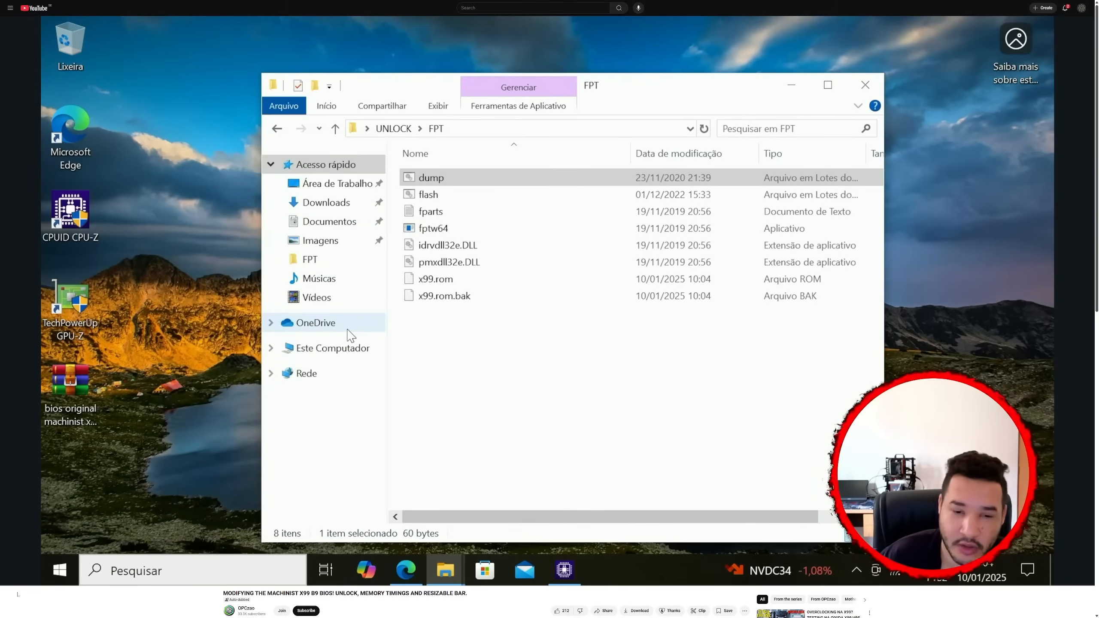
# Step: Delete x99.rom.bak from the FPT folder, leaving x99.rom selected
pyautogui.click(443, 295)
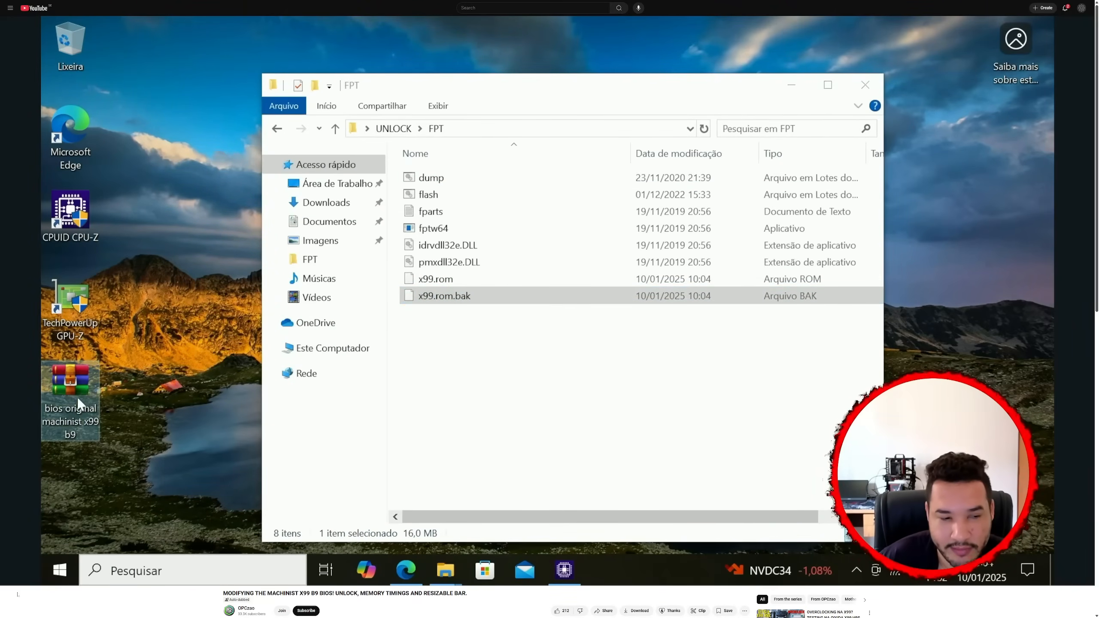
pyautogui.click(570, 380)
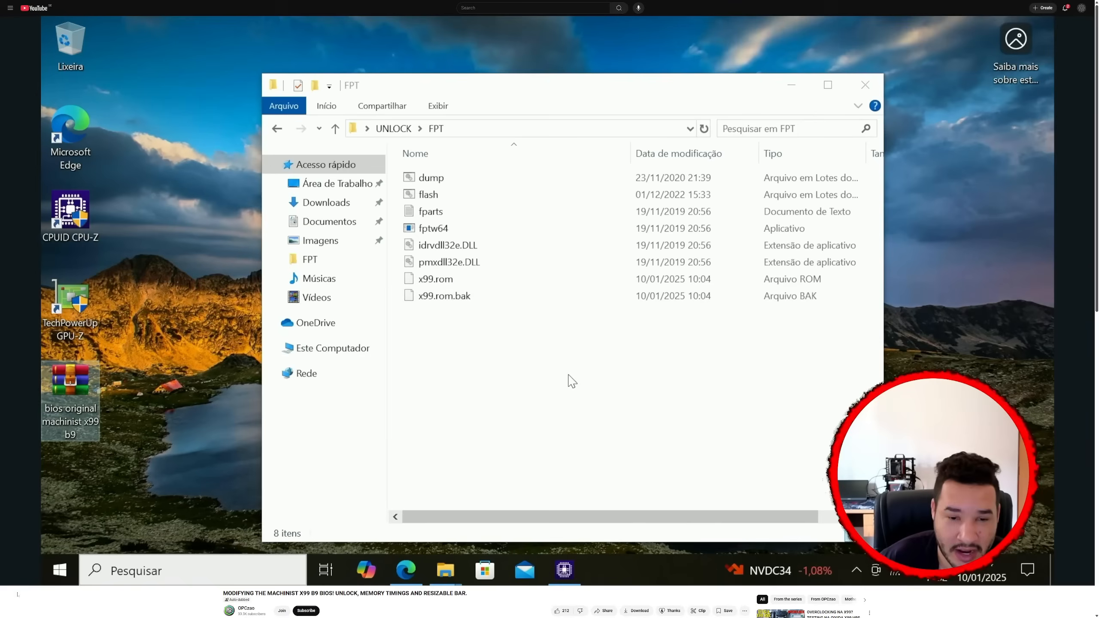
pyautogui.click(443, 295)
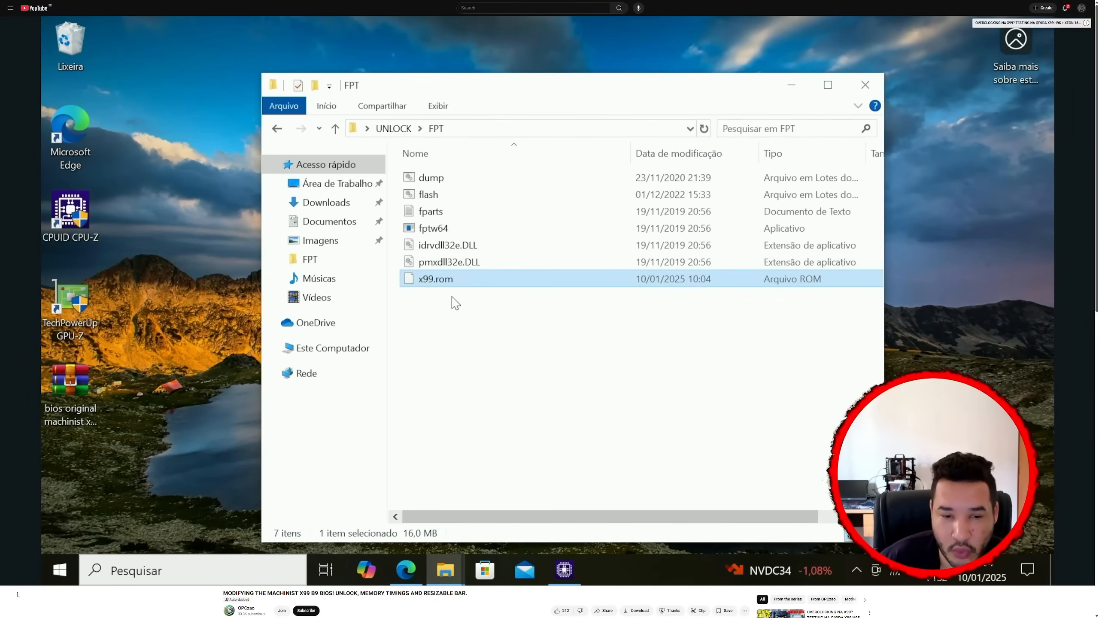
pyautogui.press('ctrl+a')
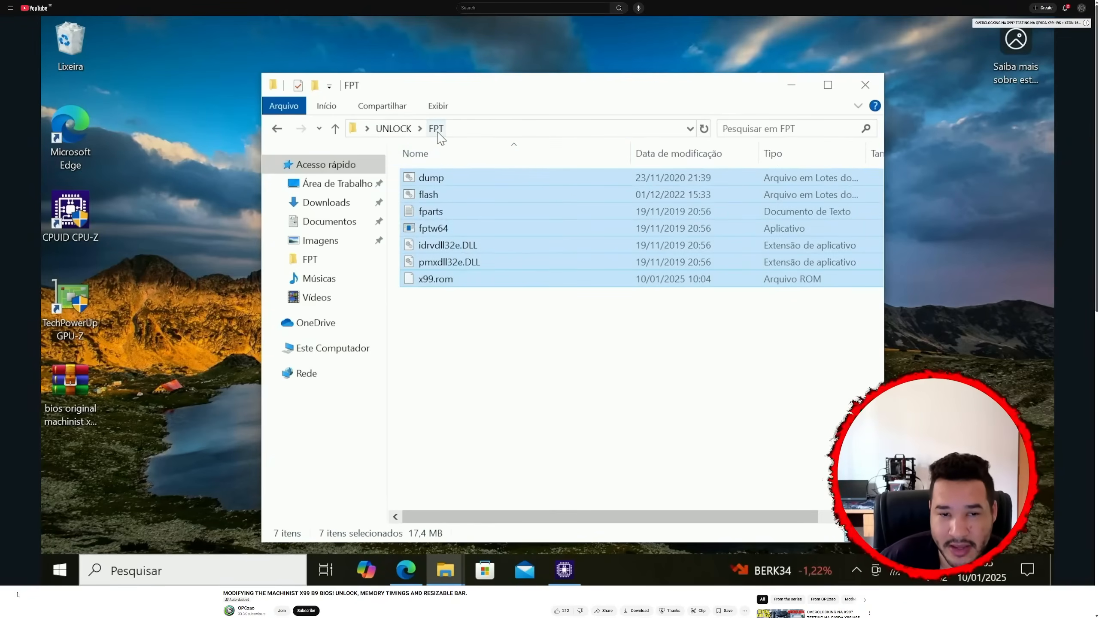
# Step: Launch mmtool_a5 from UNLOCK > Tools, allow it via UAC, and load x99.rom into MMTool Aptio
pyautogui.click(393, 128)
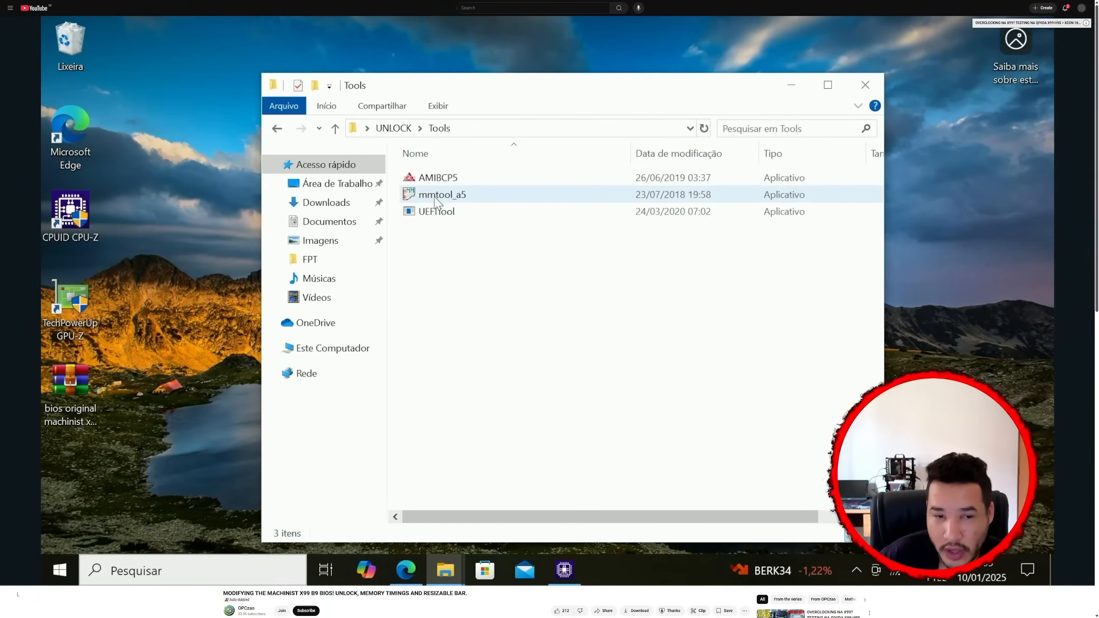
pyautogui.doubleClick(442, 194)
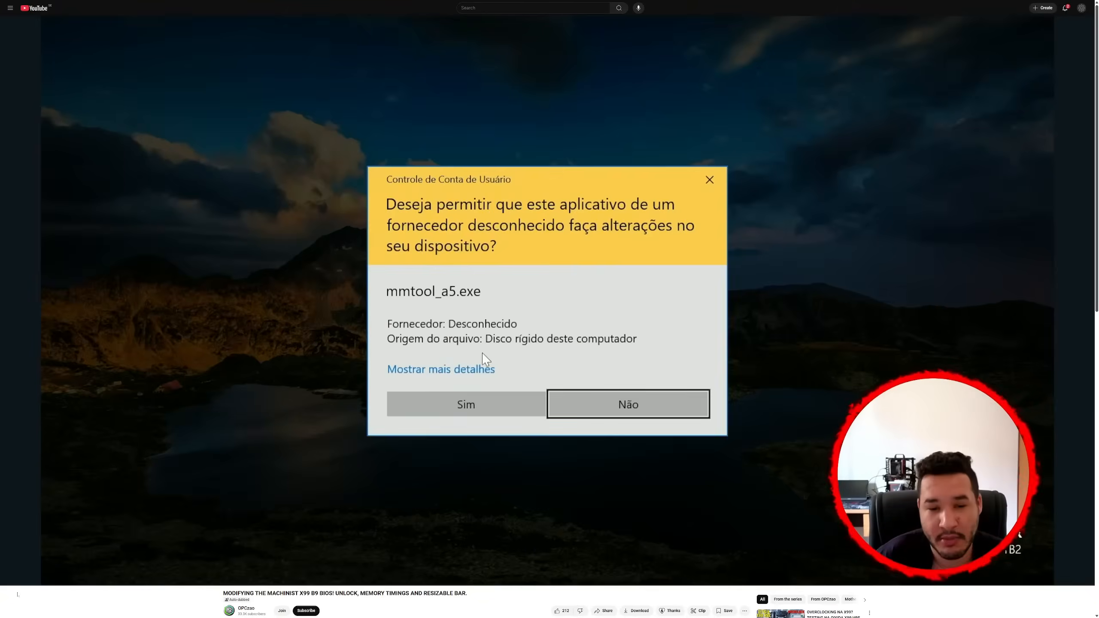
pyautogui.click(466, 403)
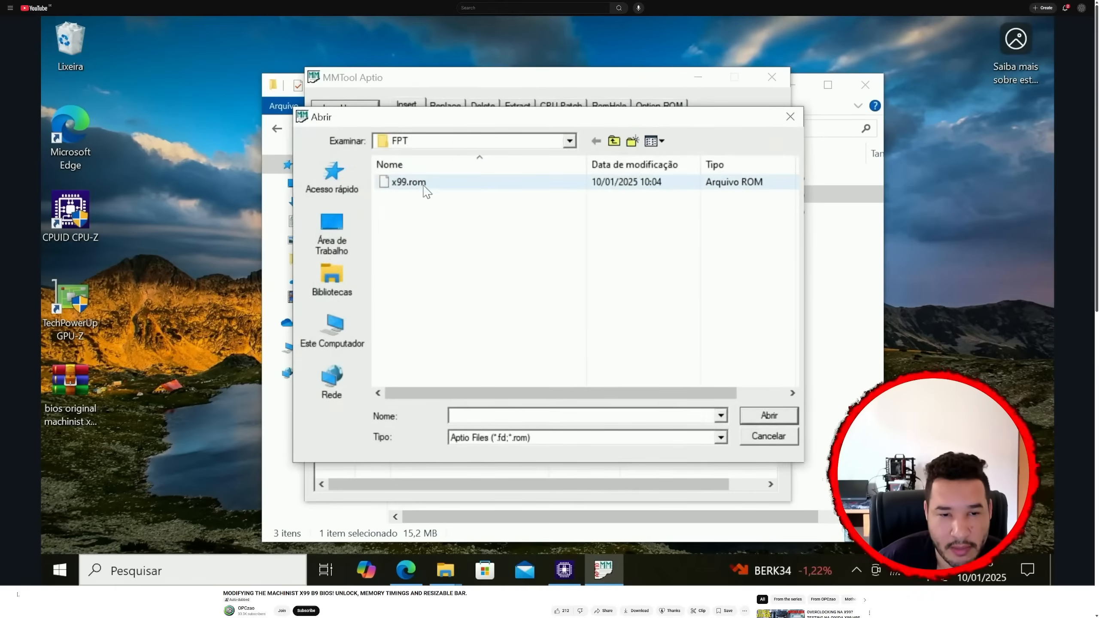
pyautogui.doubleClick(408, 182)
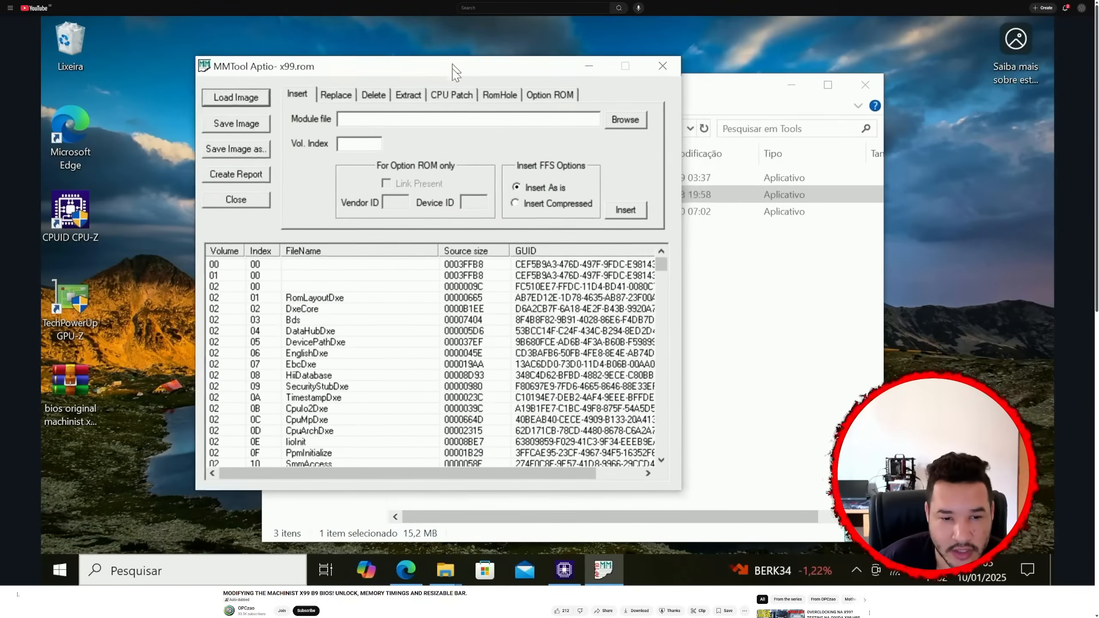
pyautogui.moveTo(455, 98)
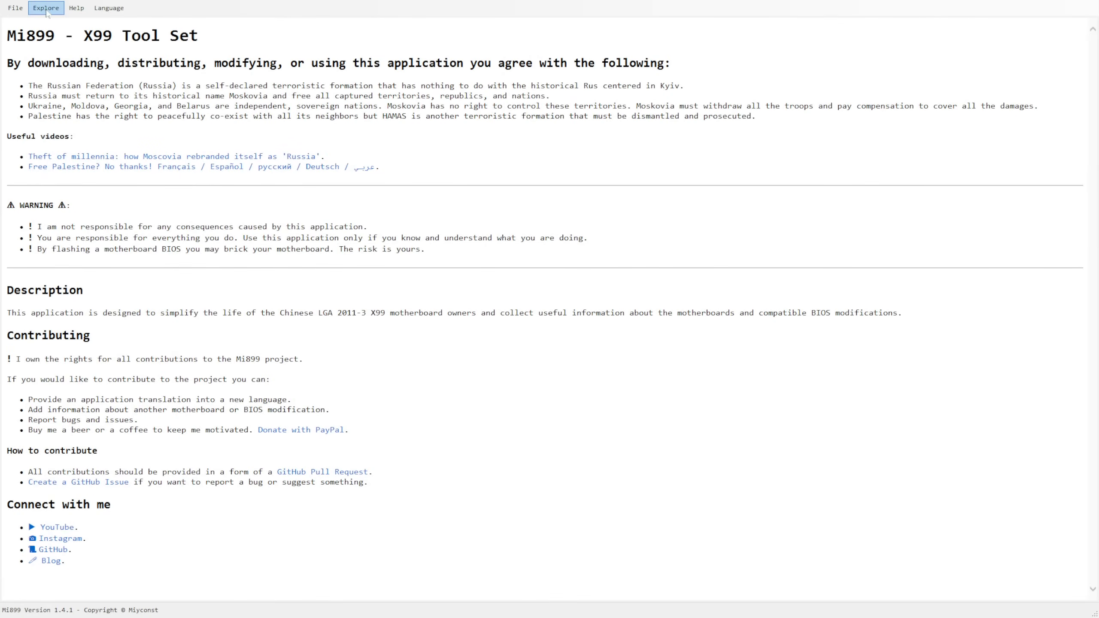
# Step: Select the Machinist X99-B9 board in Explore and view its BIOS entries and Info details
pyautogui.click(46, 7)
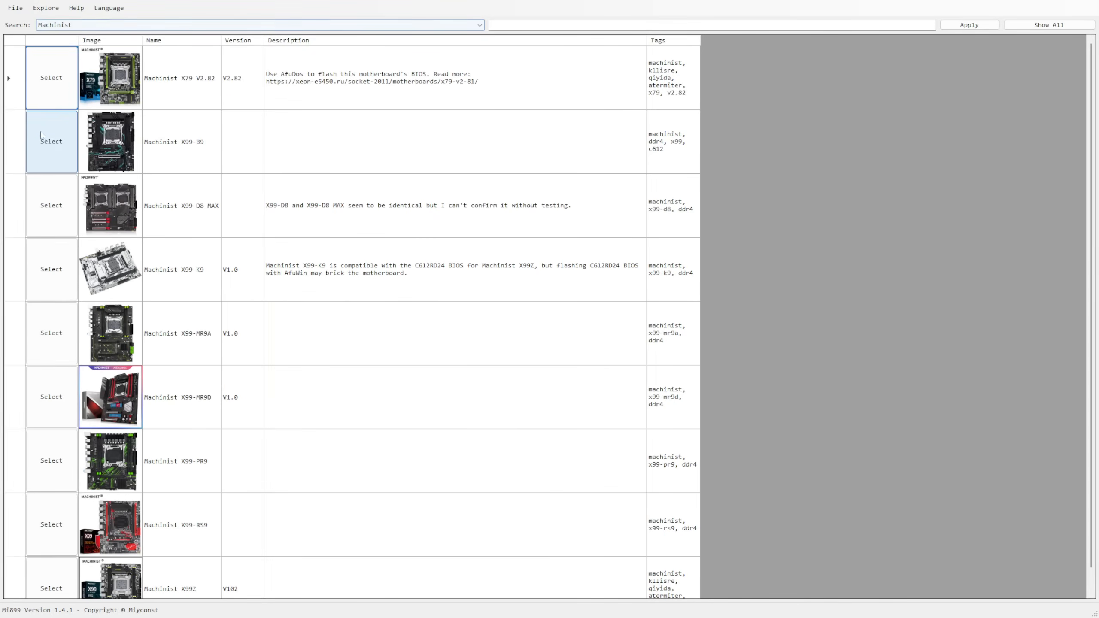
pyautogui.click(51, 140)
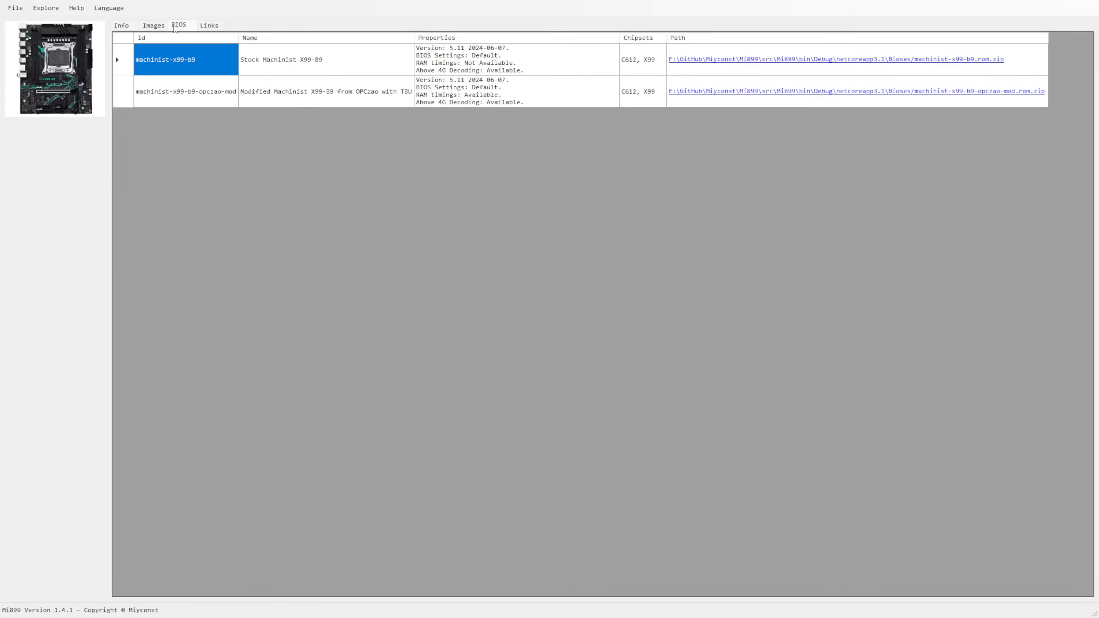
pyautogui.click(121, 25)
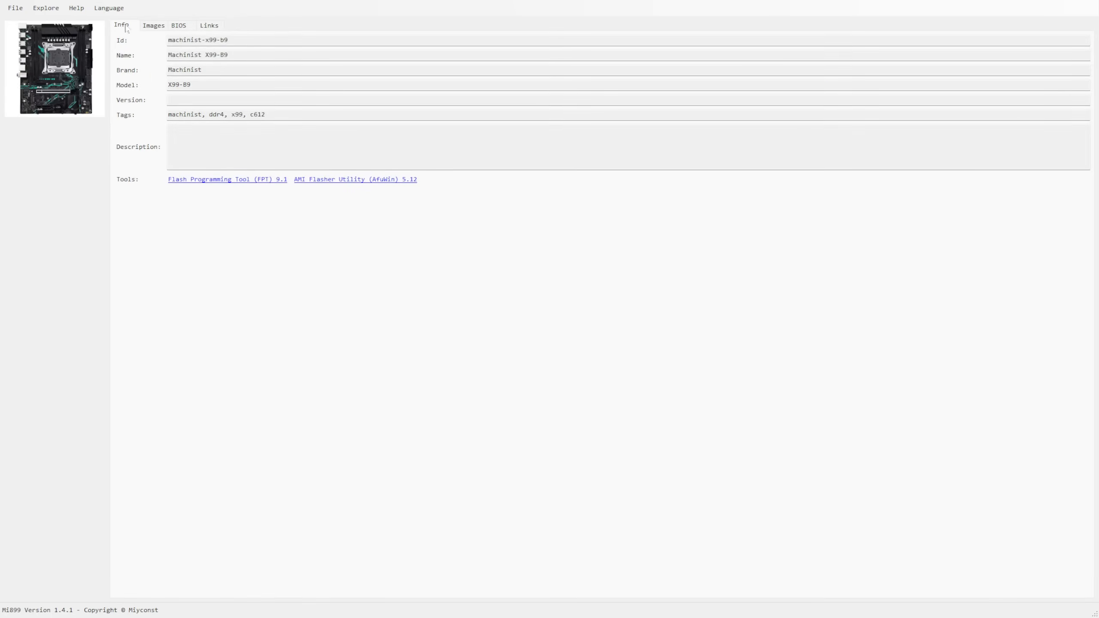
pyautogui.click(178, 25)
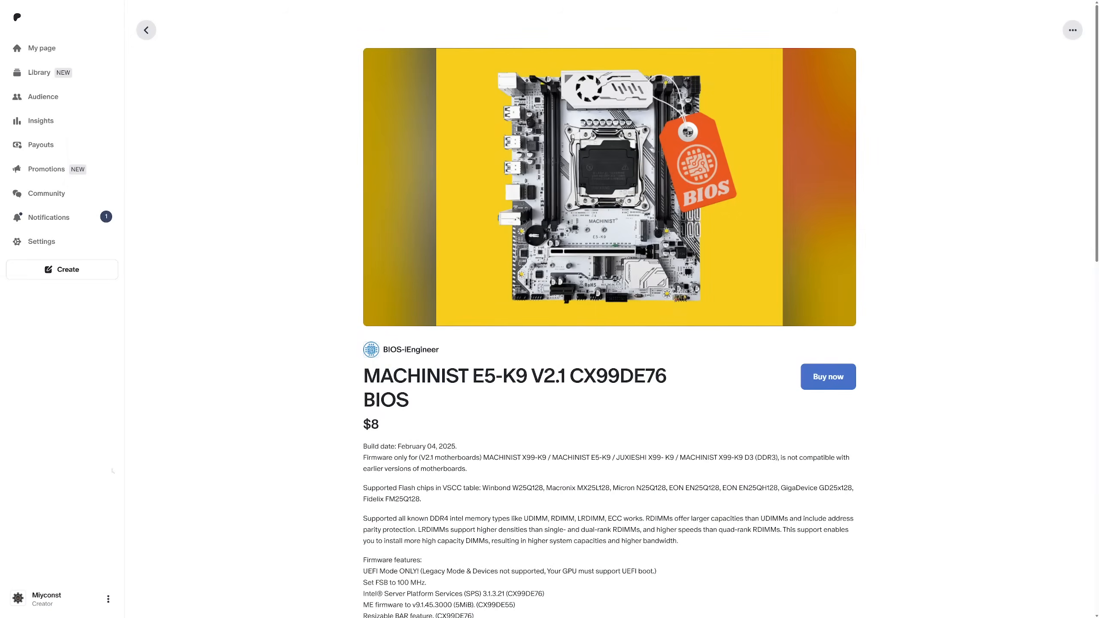
pyautogui.scroll(-3)
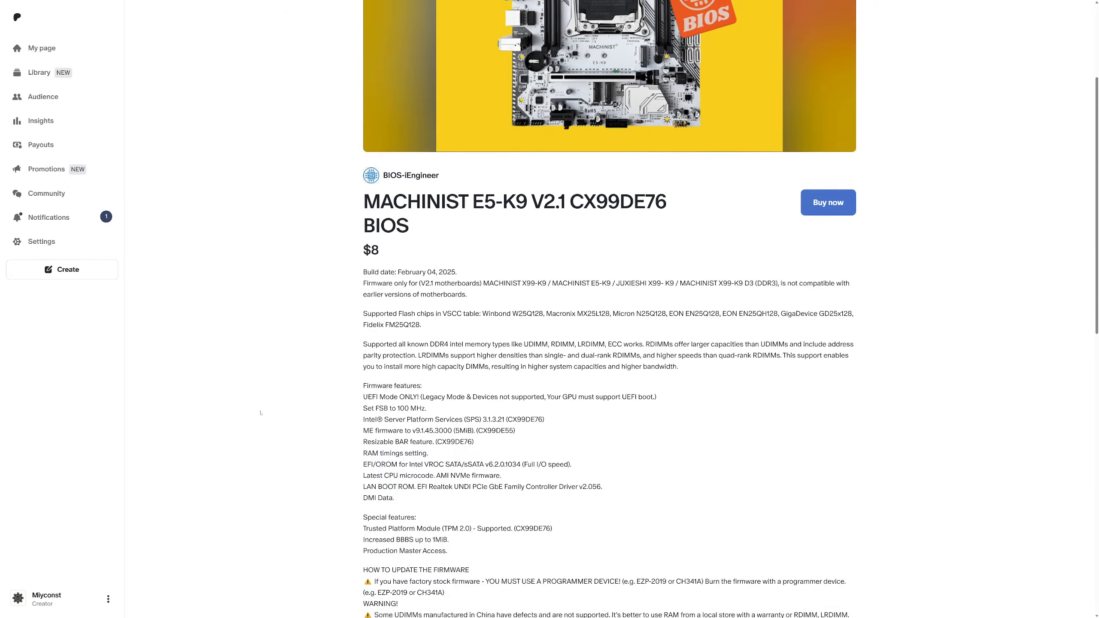
pyautogui.scroll(-3)
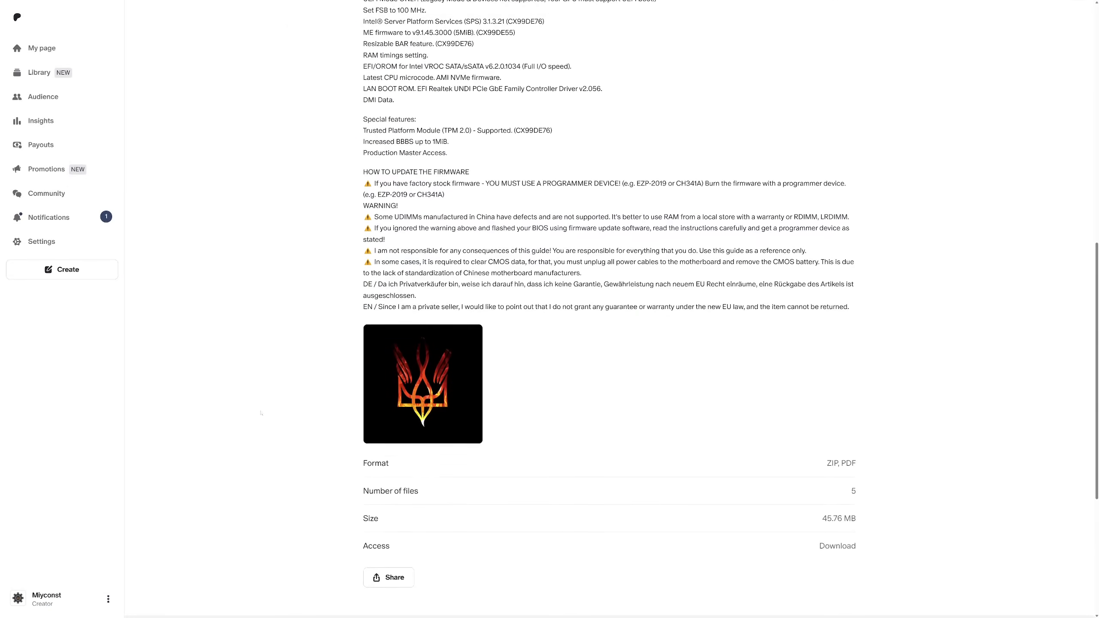
pyautogui.scroll(-3)
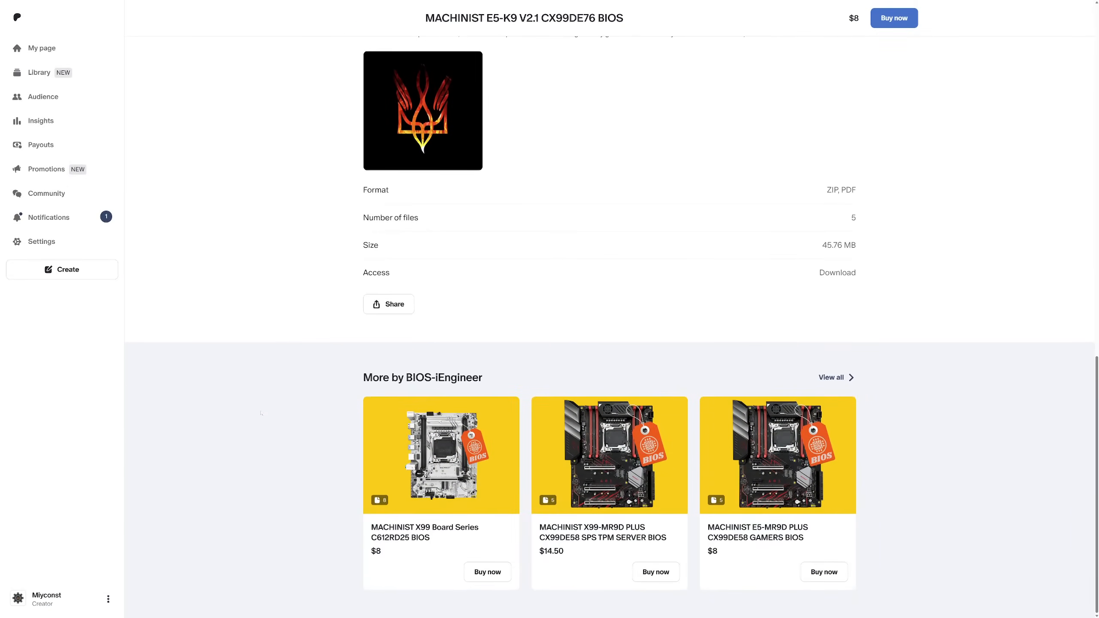
pyautogui.scroll(3)
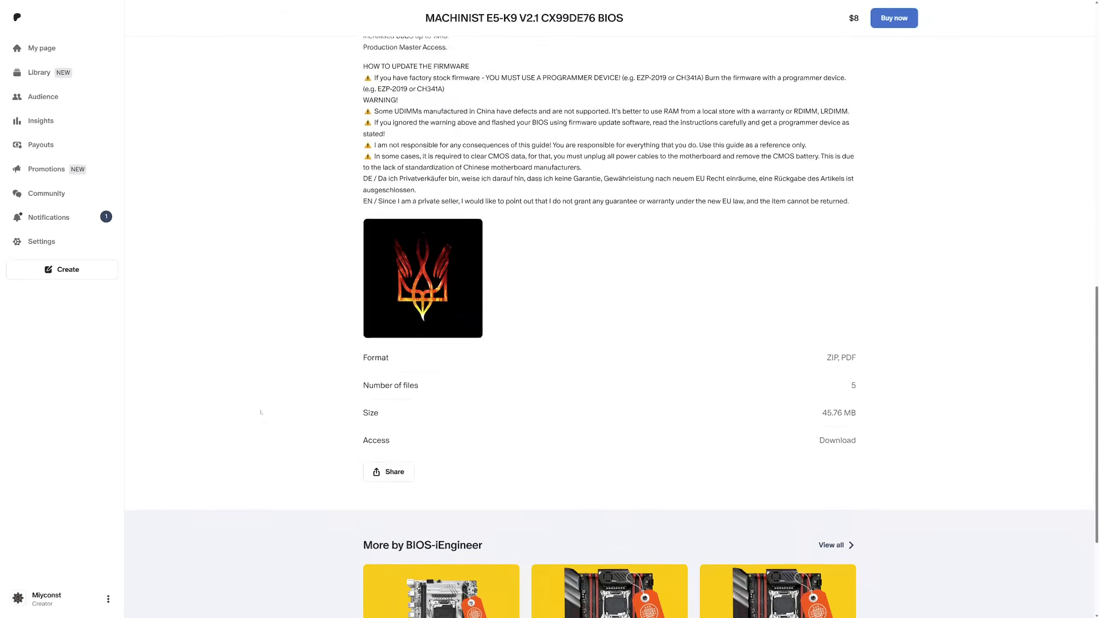
pyautogui.scroll(3)
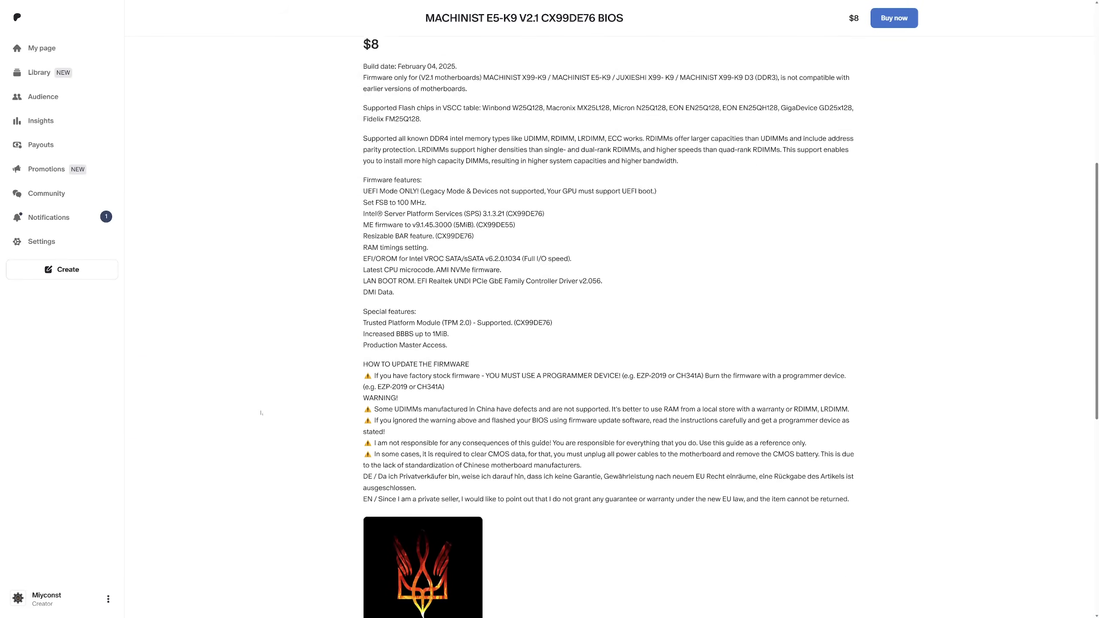
pyautogui.scroll(3)
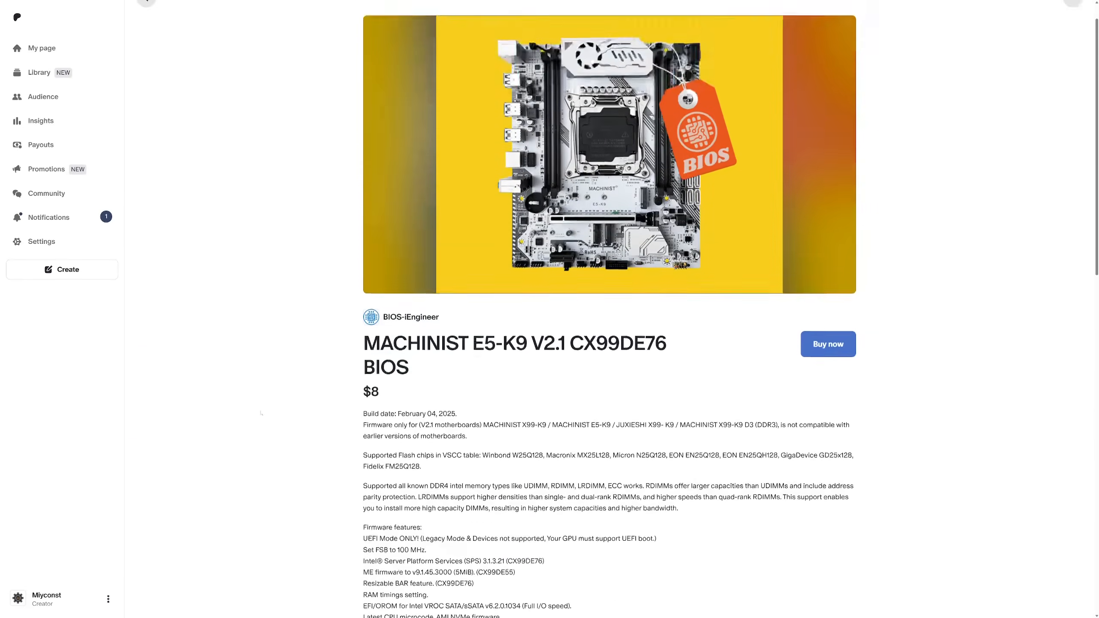